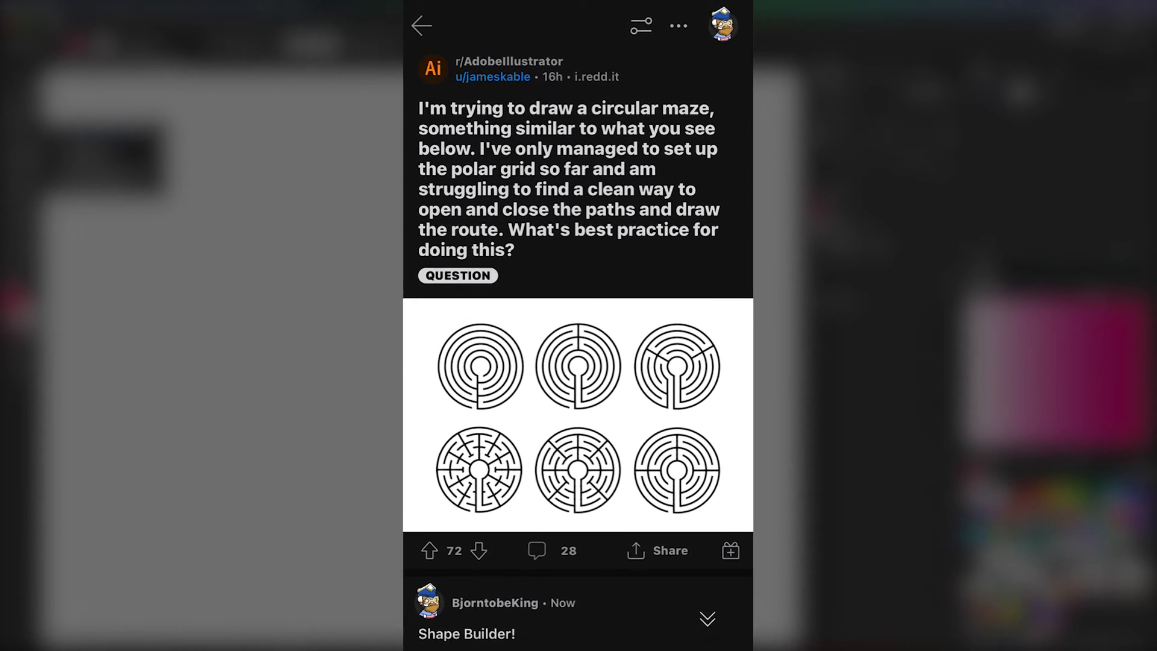
Step: Draw a black polar grid with 10 concentric rings and 20 radial spokes
{"action": "scroll", "scroll_direction": "down", "scroll_amount": 3}
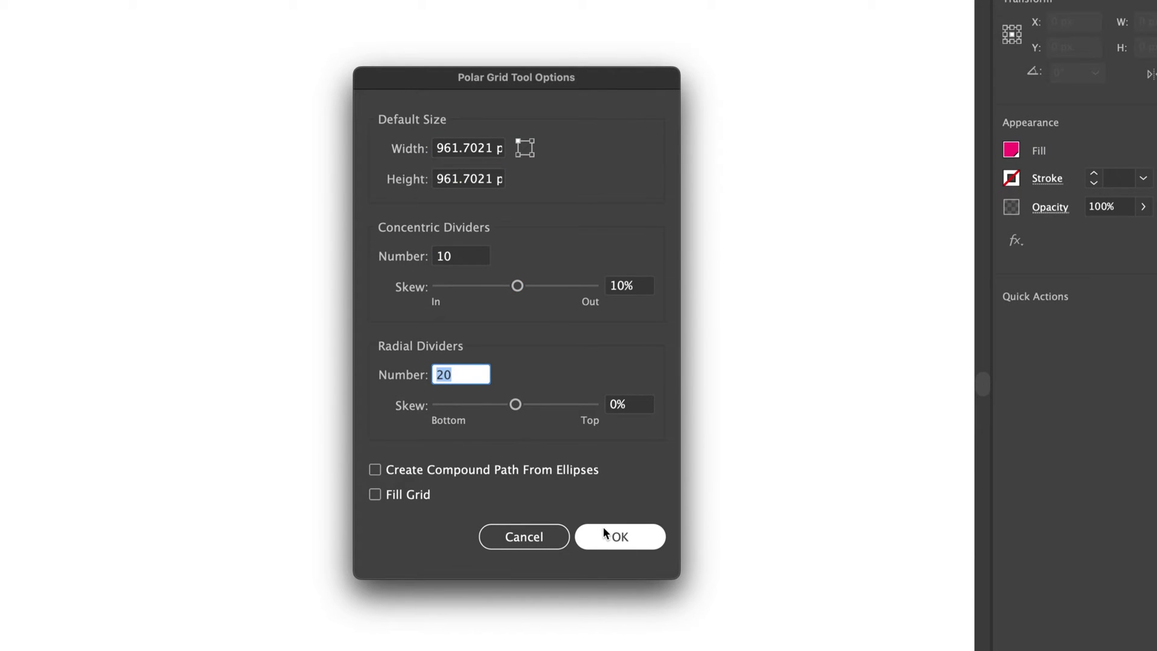
{"action": "left_click", "coordinate": [621, 536]}
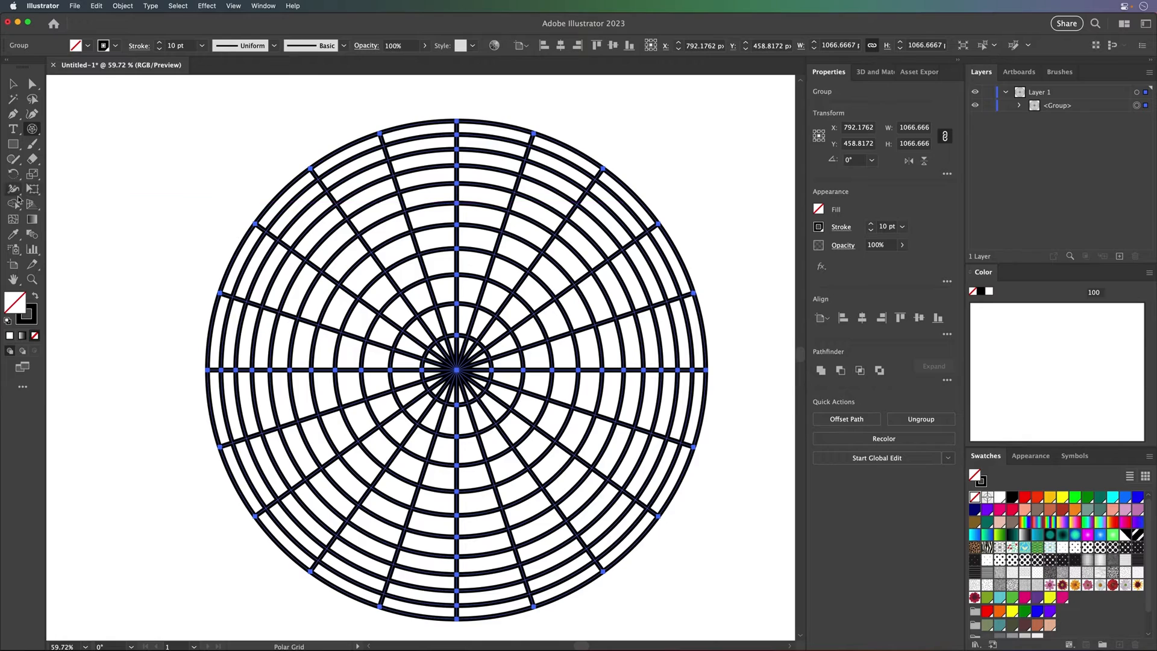
Step: Expand the grid's fill and stroke into separate shapes via Object > Expand
{"action": "left_click", "coordinate": [120, 6]}
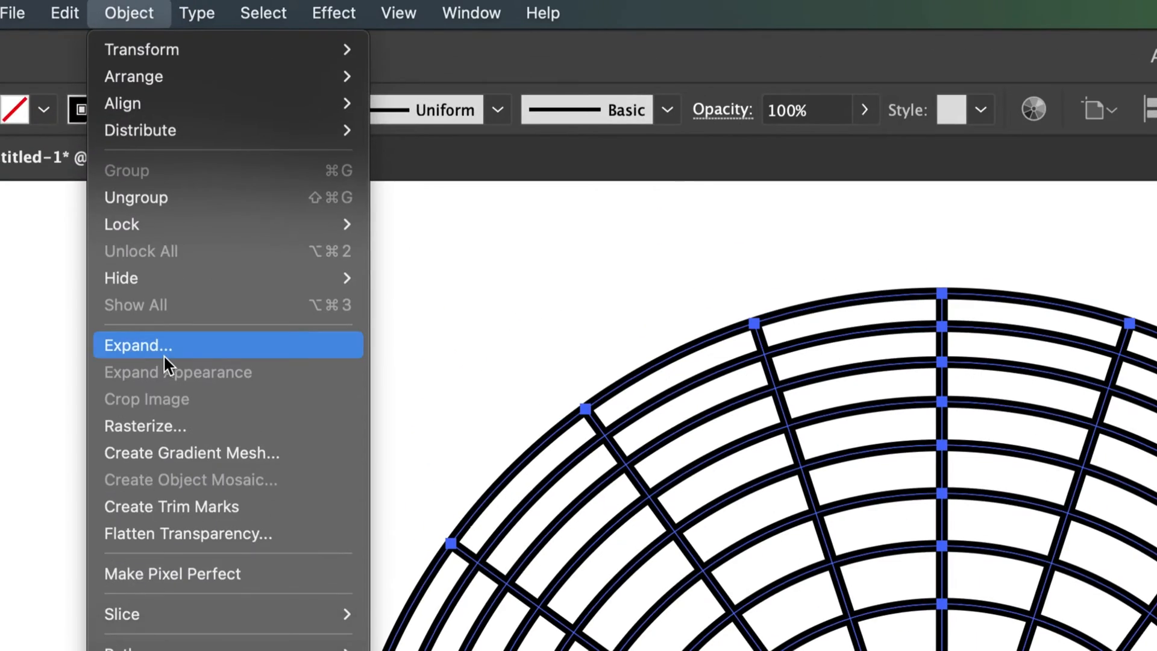
{"action": "left_click", "coordinate": [137, 345]}
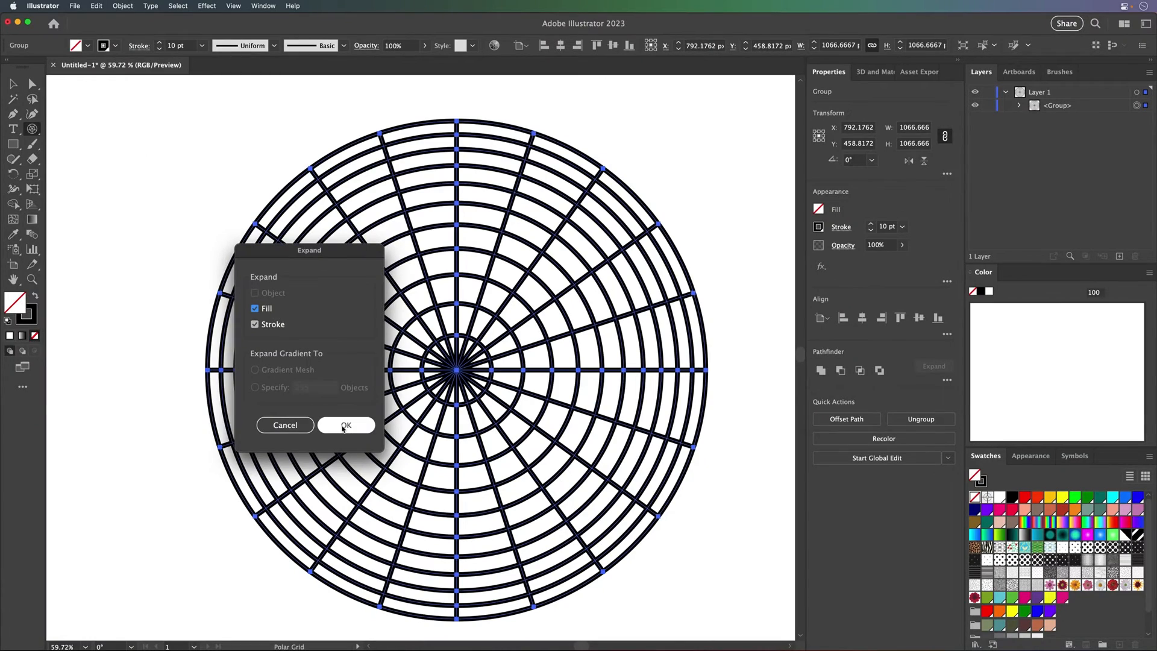
{"action": "left_click", "coordinate": [346, 424]}
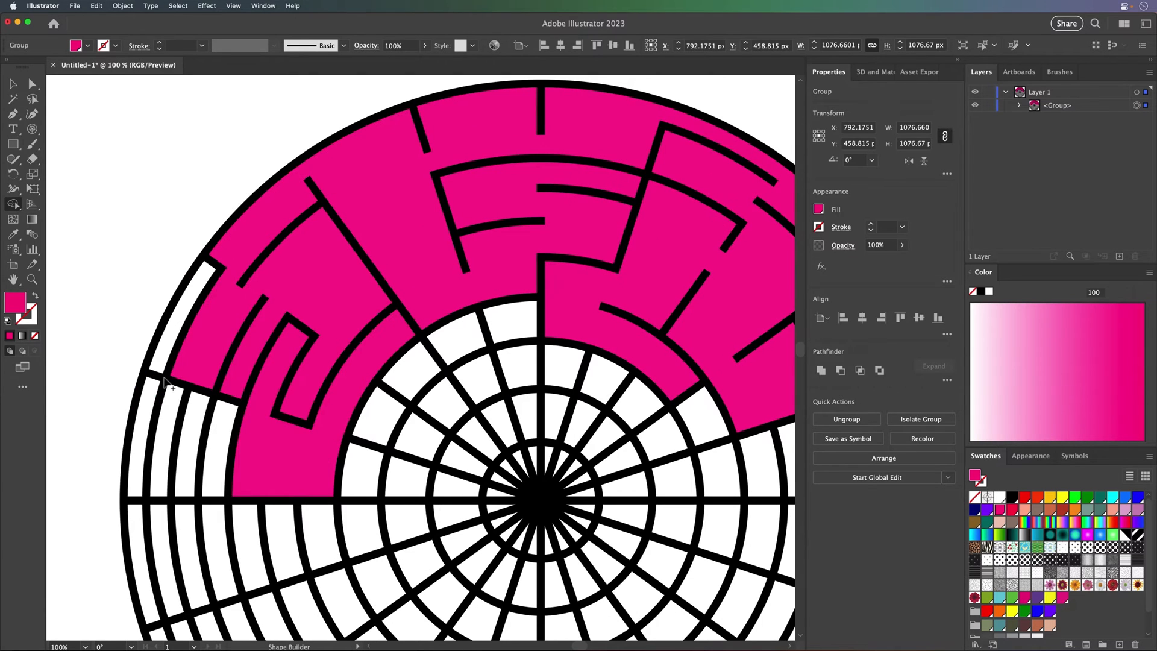
Step: Merge adjacent grid cells with Shape Builder into winding corridors reaching the center
{"action": "scroll", "scroll_direction": "down", "scroll_amount": 3}
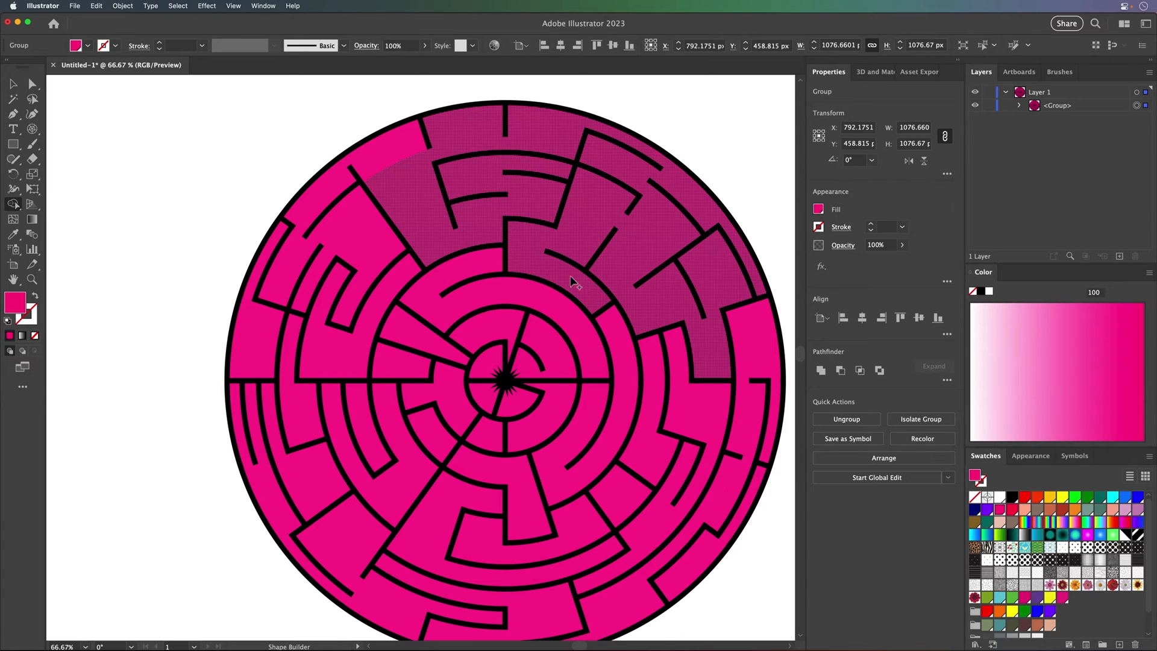
{"action": "mouse_move", "coordinate": [593, 296]}
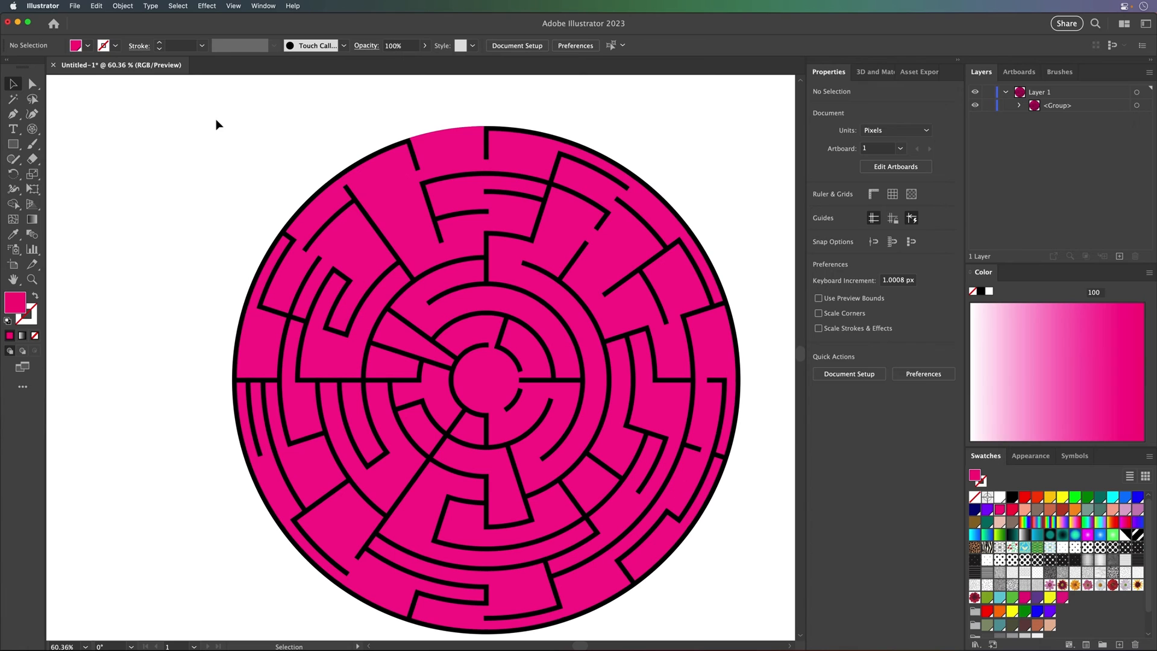
Step: Fill all maze paths white so only black walls remain, then deselect
{"action": "left_click", "coordinate": [484, 386]}
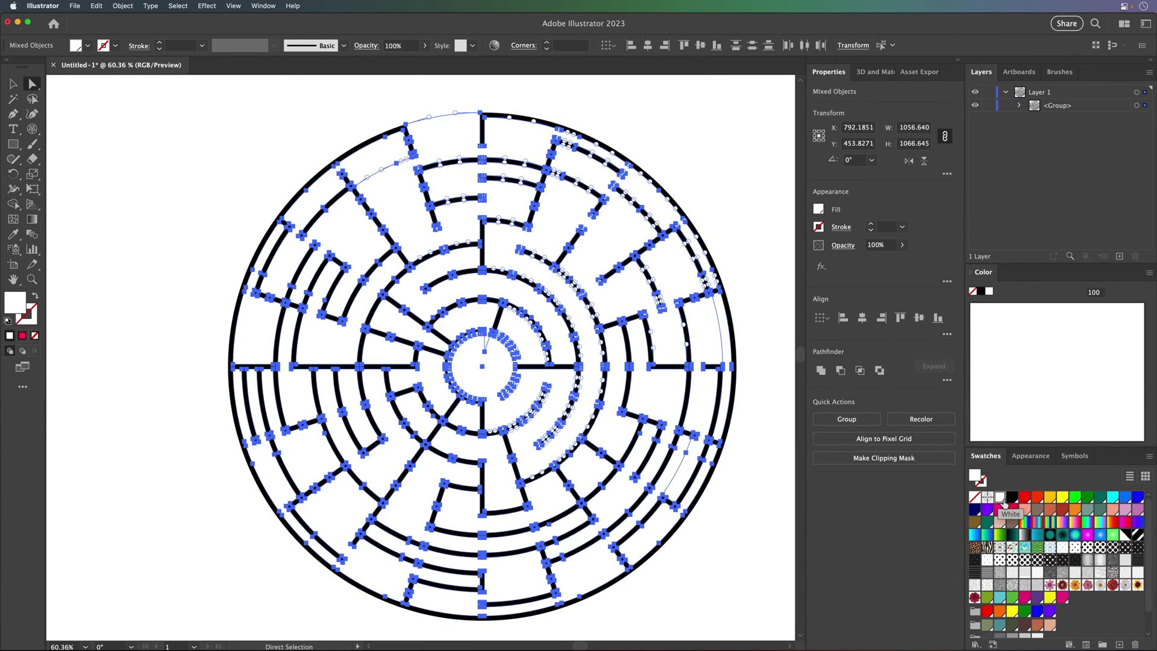
{"action": "left_click", "coordinate": [159, 191]}
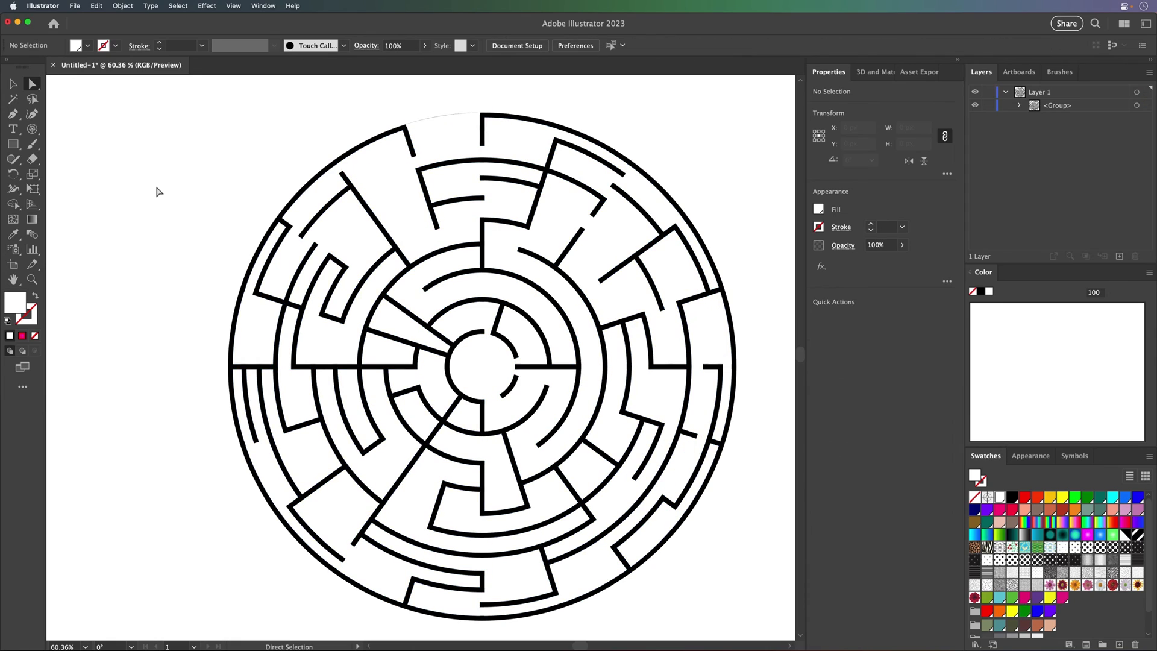